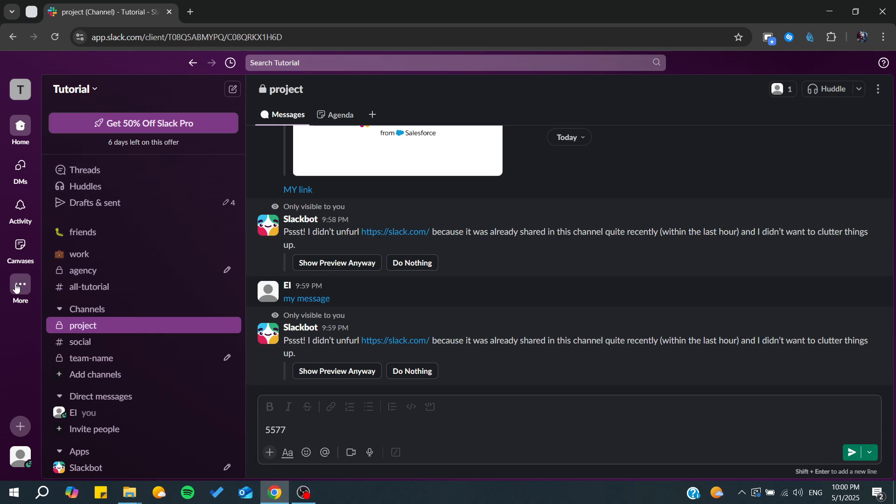
- Open the More panel listing Templates, Automations, Lists and Files
{"action": "left_click", "coordinate": [20, 288]}
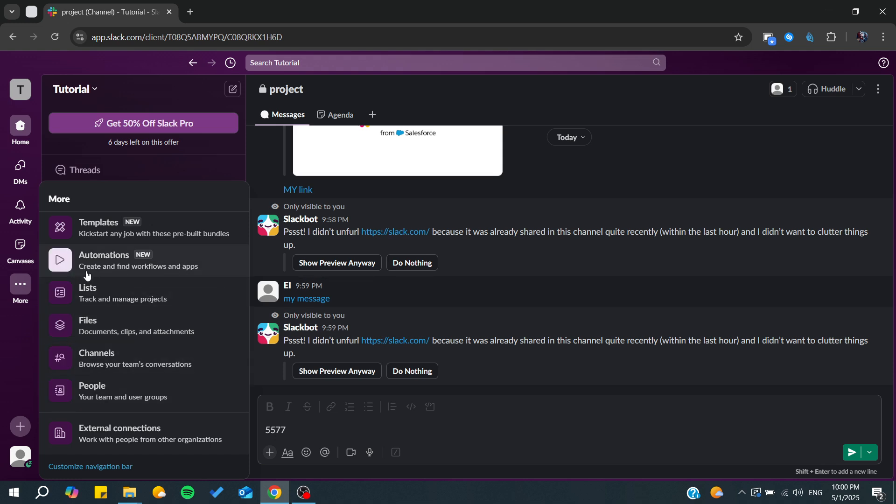
{"action": "mouse_move", "coordinate": [188, 270]}
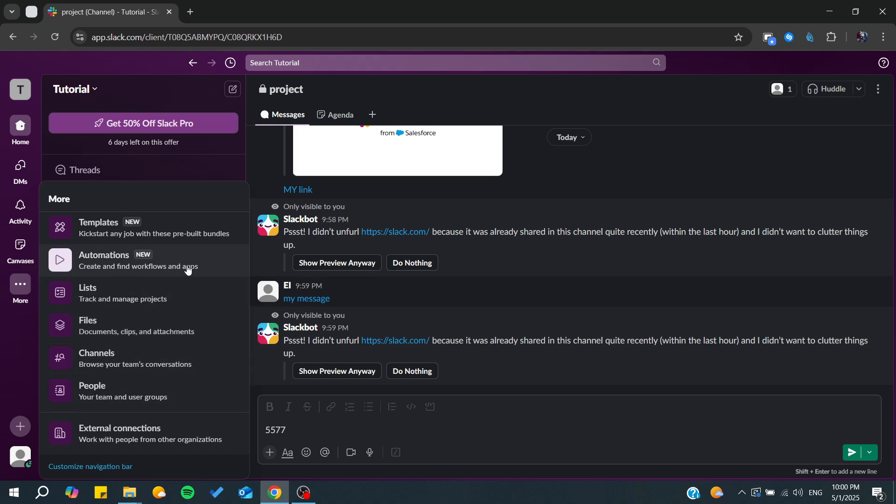
- Go to Automations and start a new untitled workflow in Workflow Builder
{"action": "left_click", "coordinate": [104, 254]}
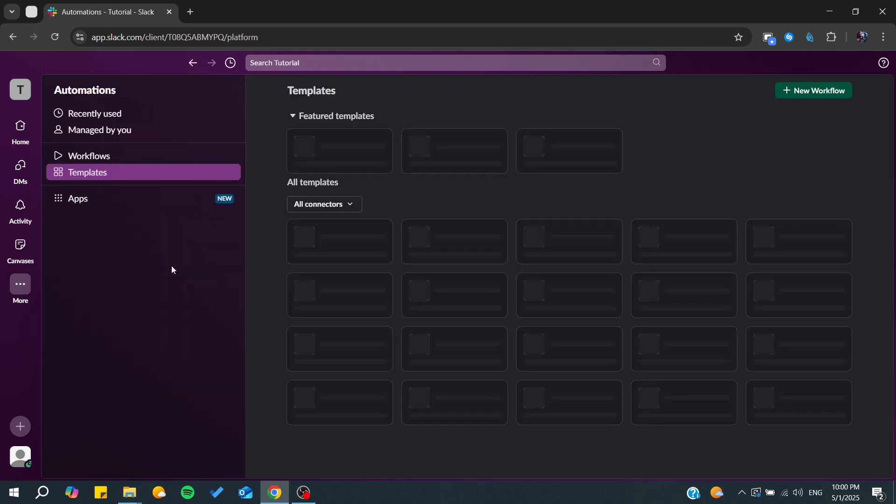
{"action": "scroll", "scroll_direction": "down", "scroll_amount": 3}
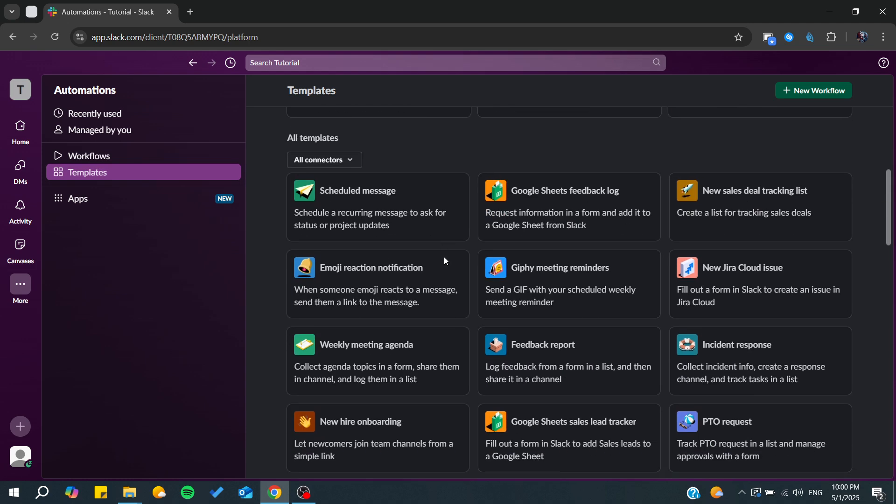
{"action": "left_click", "coordinate": [89, 155]}
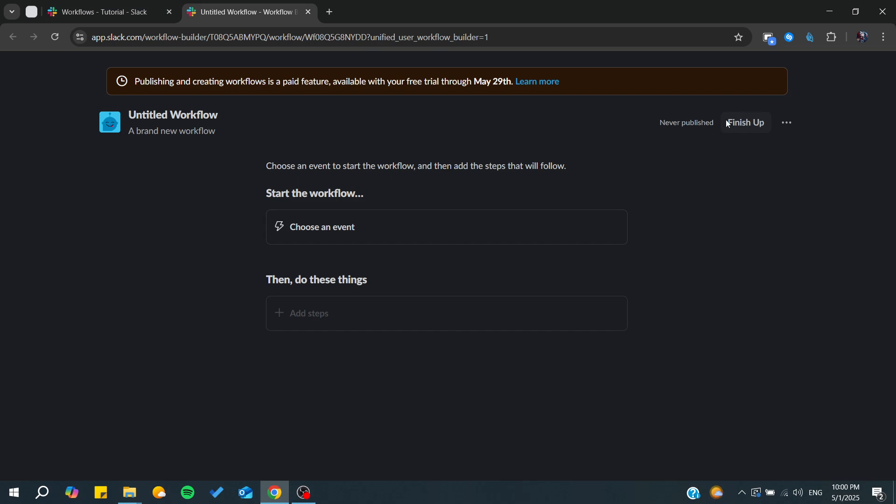
{"action": "mouse_move", "coordinate": [337, 184]}
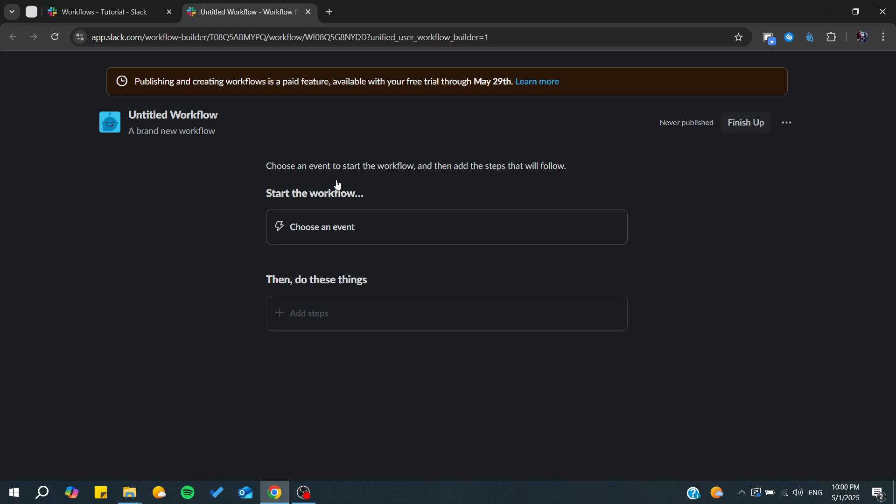
{"action": "mouse_move", "coordinate": [198, 121]}
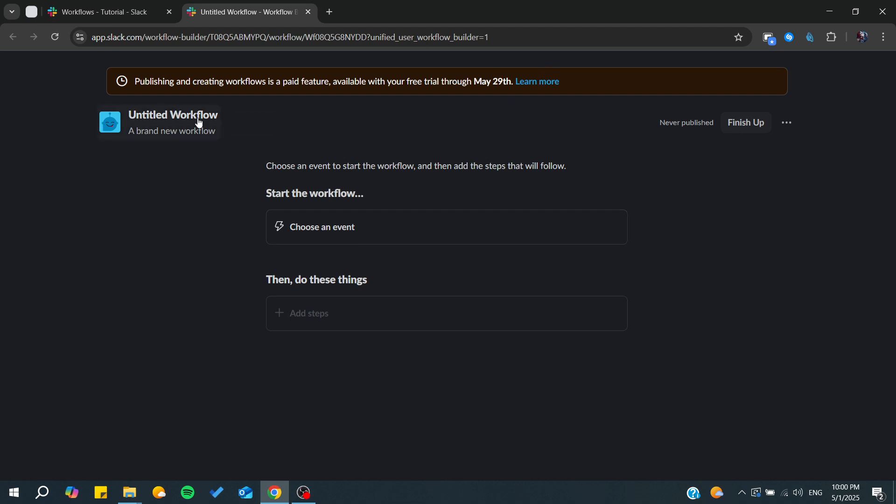
- Open and close Workflow Details unchanged, returning to the project channel
{"action": "left_click", "coordinate": [173, 115]}
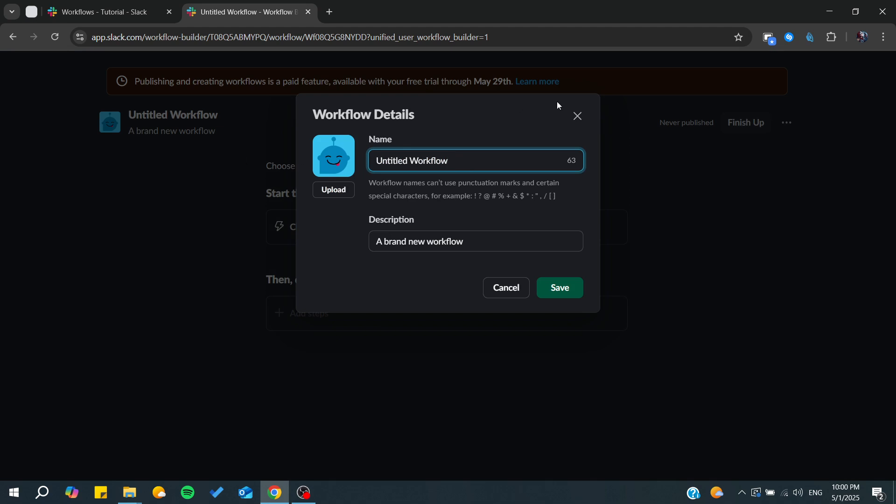
{"action": "left_click", "coordinate": [102, 11]}
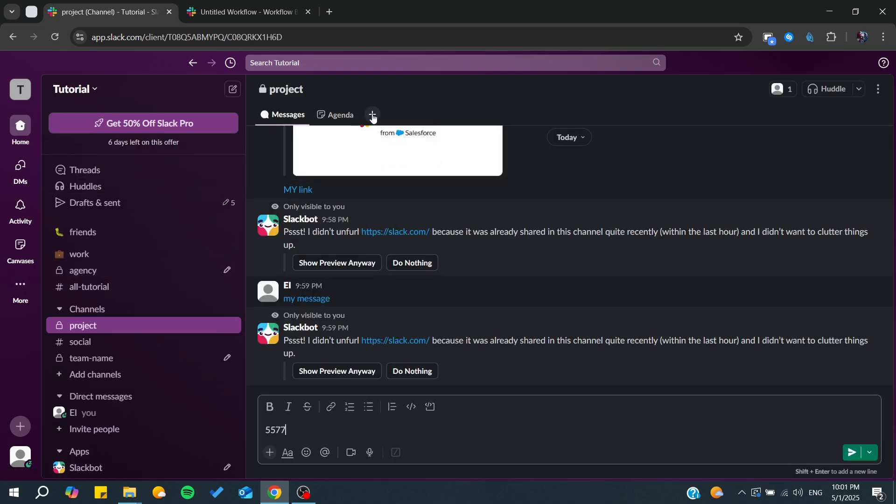
- Add a workflow to the project channel from the + menu, created from scratch
{"action": "left_click", "coordinate": [371, 115]}
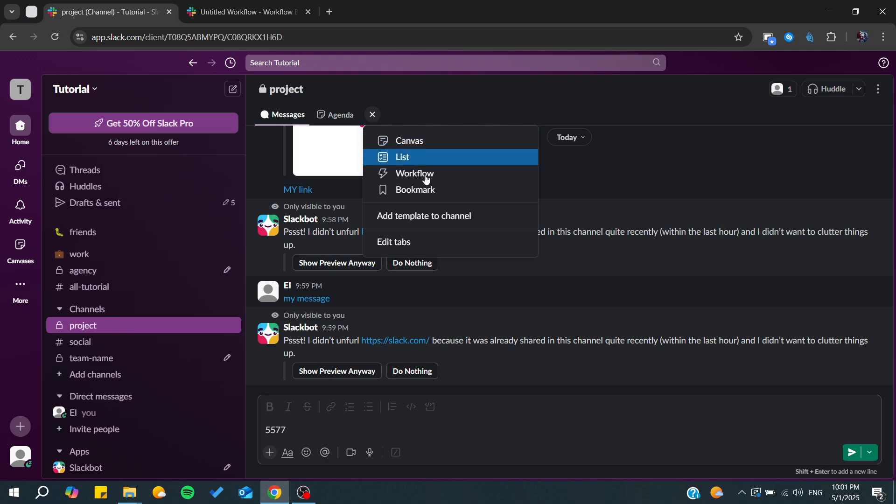
{"action": "left_click", "coordinate": [415, 173]}
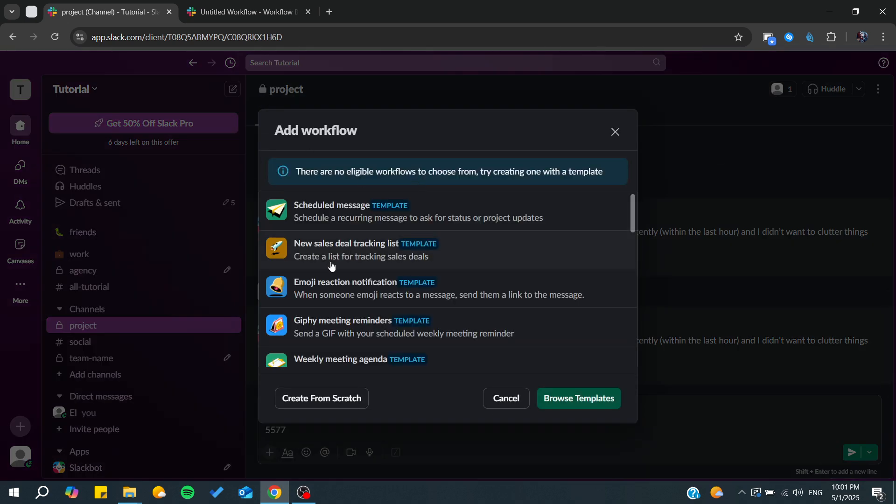
{"action": "scroll", "scroll_direction": "down", "scroll_amount": 3}
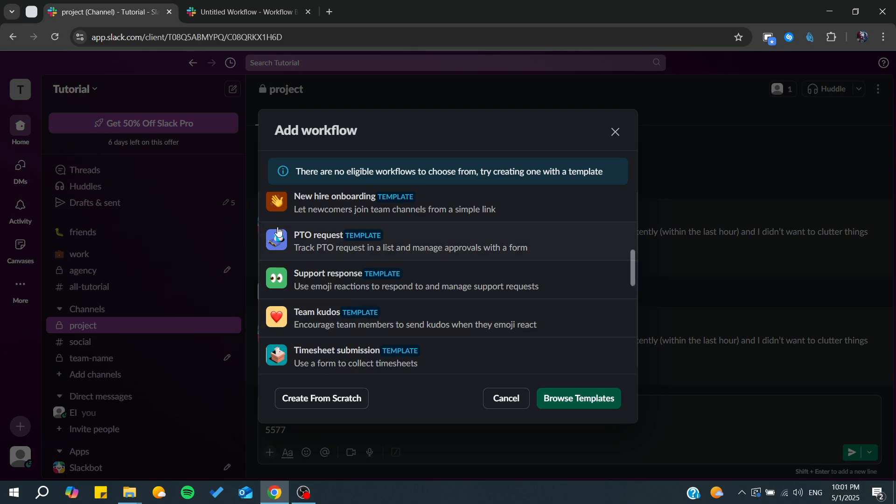
{"action": "left_click", "coordinate": [321, 398]}
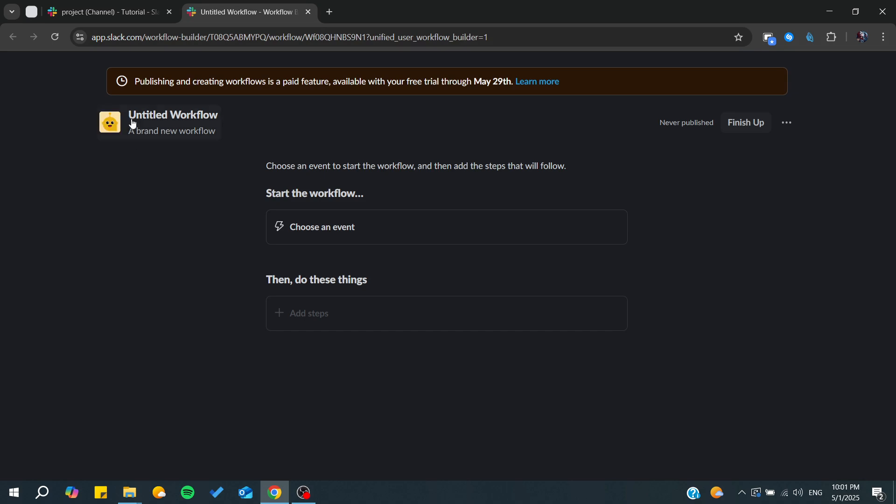
- Add an On a schedule trigger: daily, starting tomorrow at 8:00 AM
{"action": "left_click", "coordinate": [173, 114]}
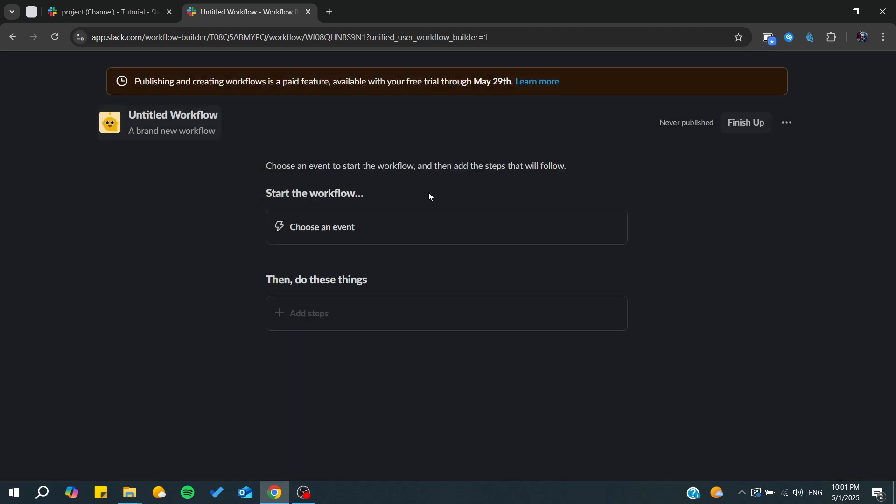
{"action": "left_click", "coordinate": [322, 226]}
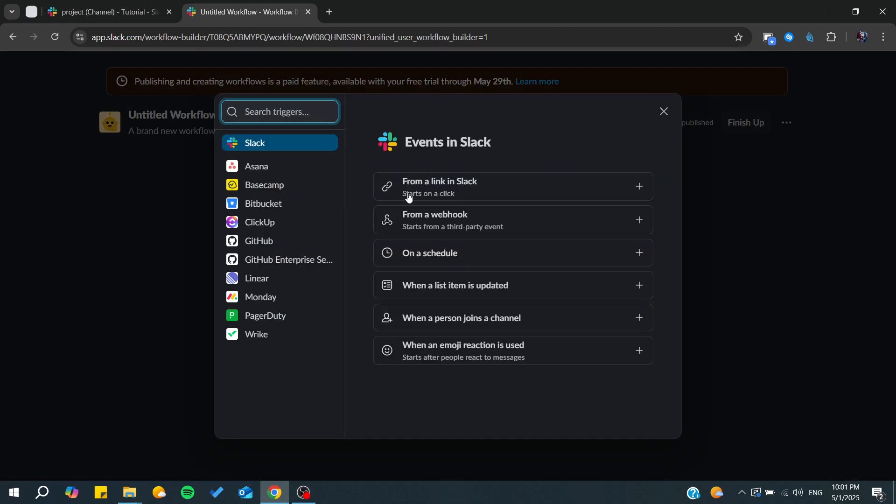
{"action": "mouse_move", "coordinate": [436, 257]}
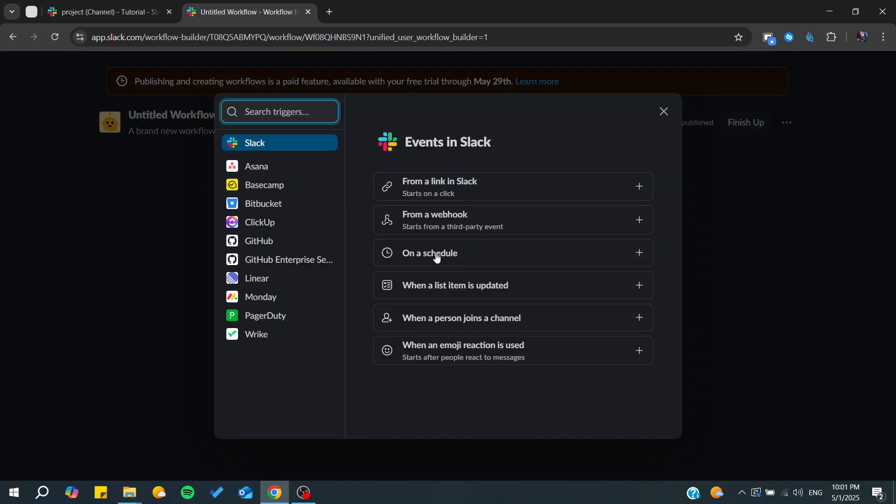
{"action": "left_click", "coordinate": [429, 253]}
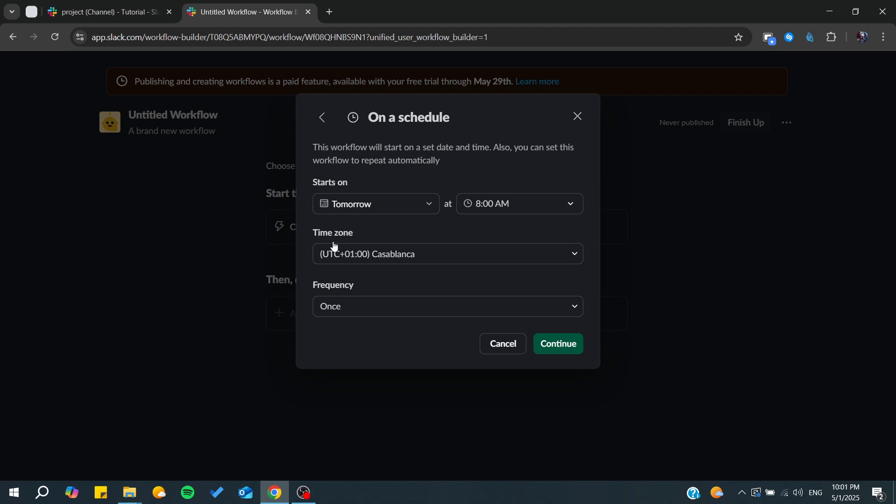
{"action": "left_click", "coordinate": [447, 306]}
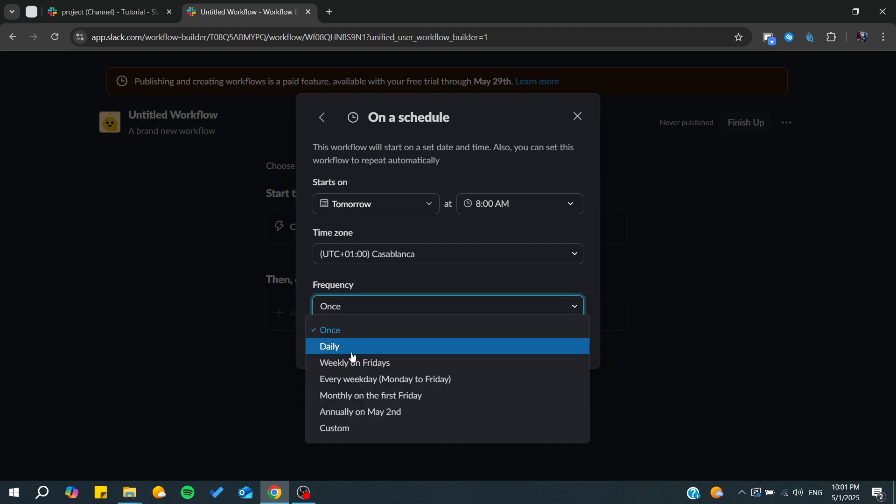
{"action": "left_click", "coordinate": [329, 346]}
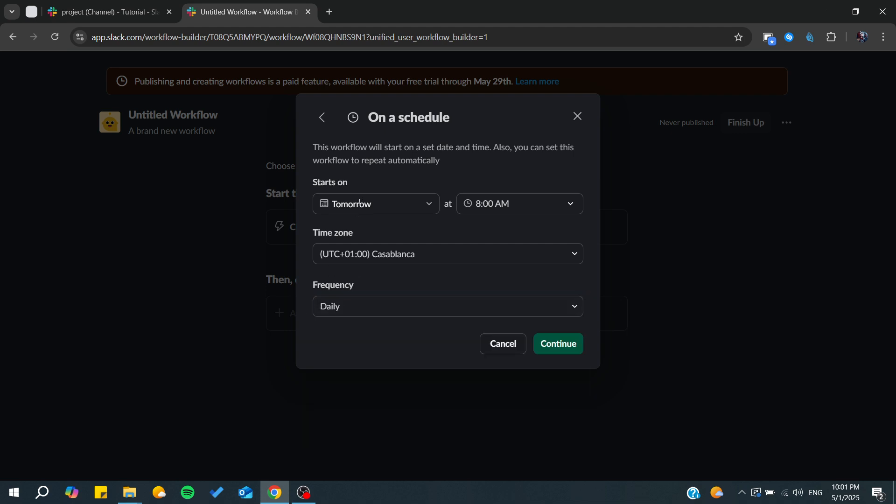
{"action": "left_click", "coordinate": [374, 203]}
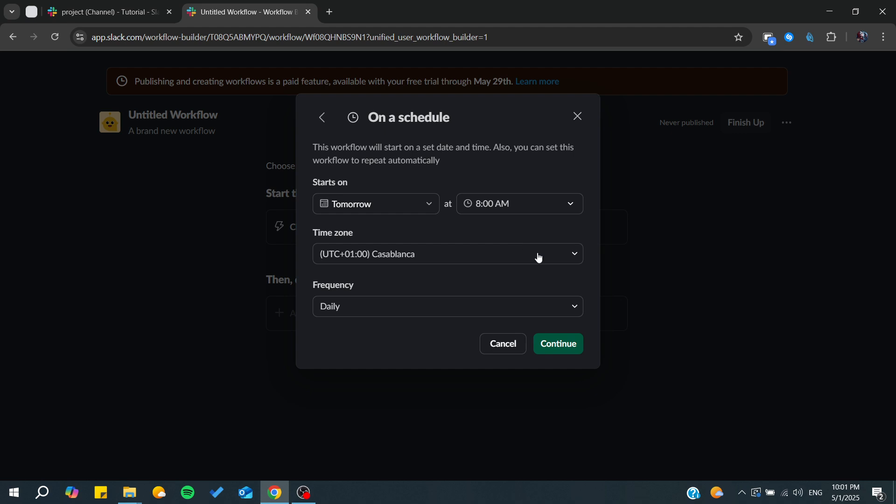
{"action": "left_click", "coordinate": [557, 343]}
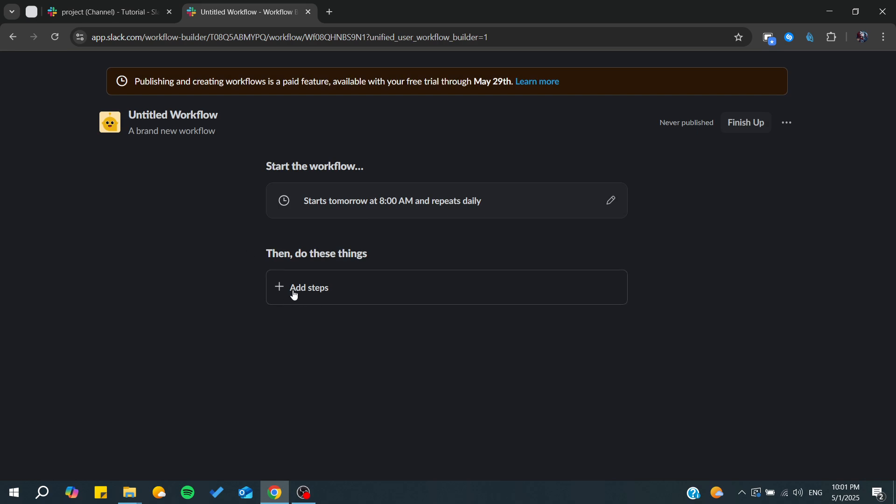
- Add a Send a message to a channel step posting 'hello' to agency, and save it
{"action": "left_click", "coordinate": [308, 287]}
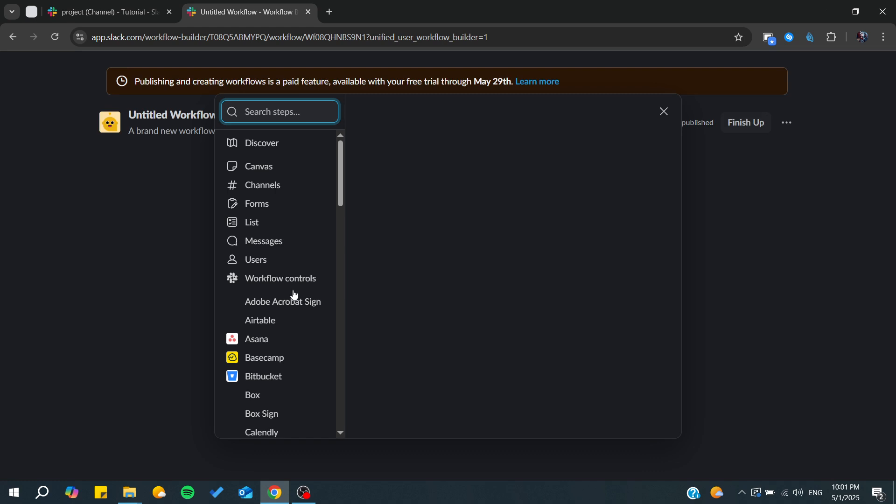
{"action": "left_click", "coordinate": [261, 143]}
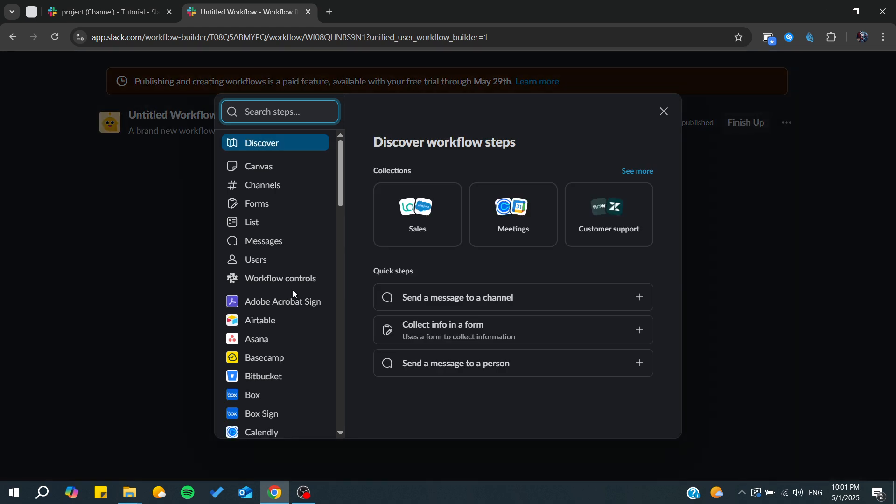
{"action": "mouse_move", "coordinate": [301, 265]}
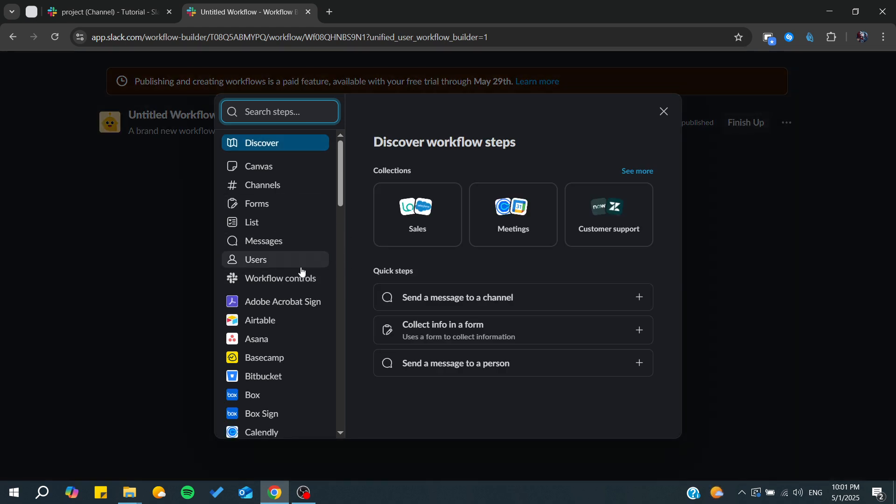
{"action": "left_click", "coordinate": [264, 241]}
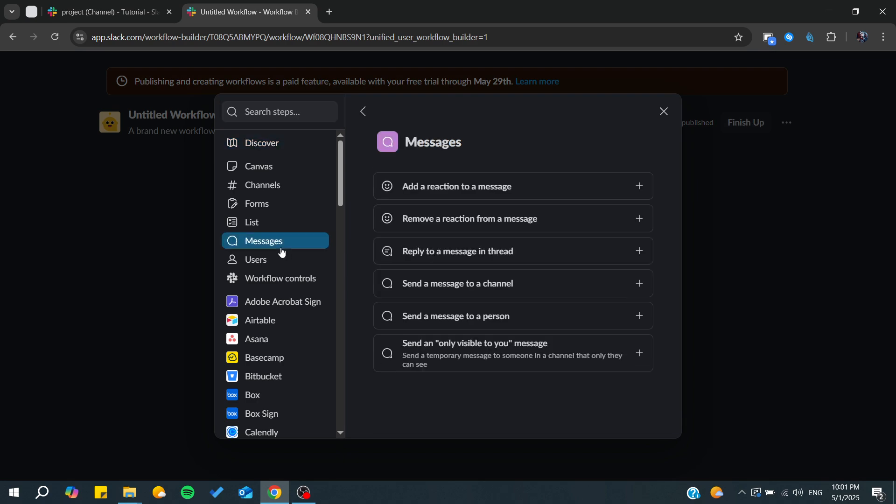
{"action": "mouse_move", "coordinate": [416, 290]}
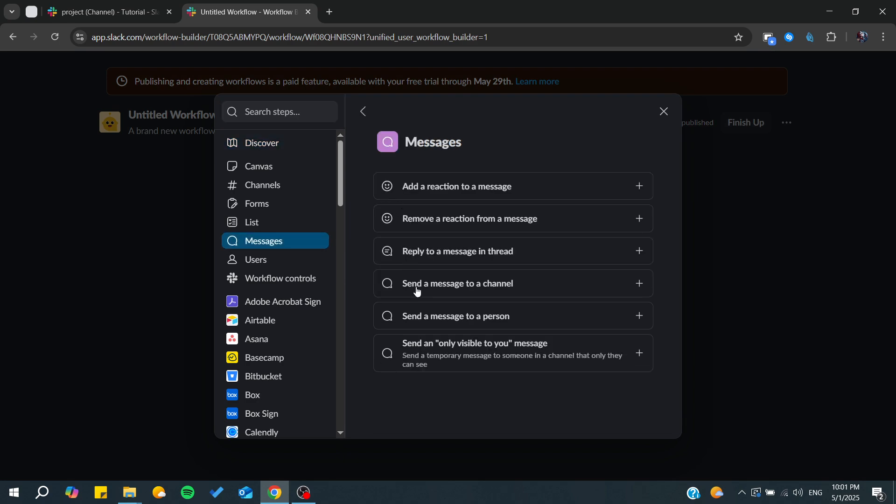
{"action": "left_click", "coordinate": [457, 283]}
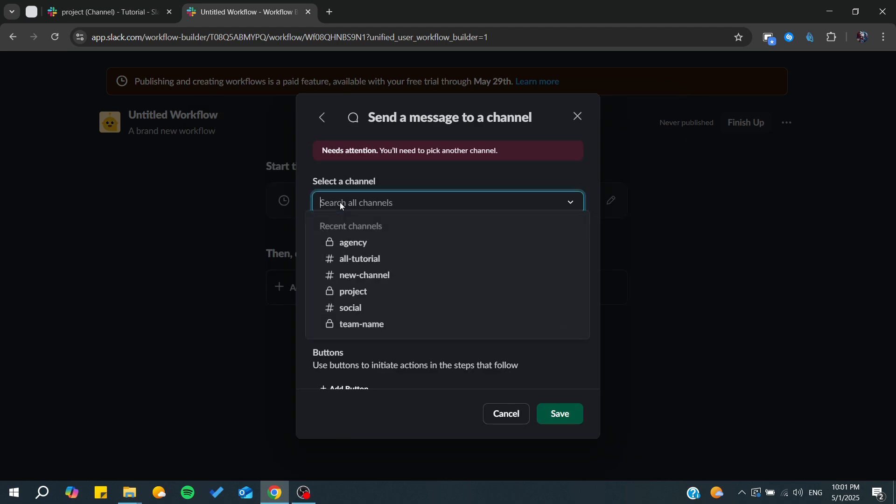
{"action": "left_click", "coordinate": [353, 242]}
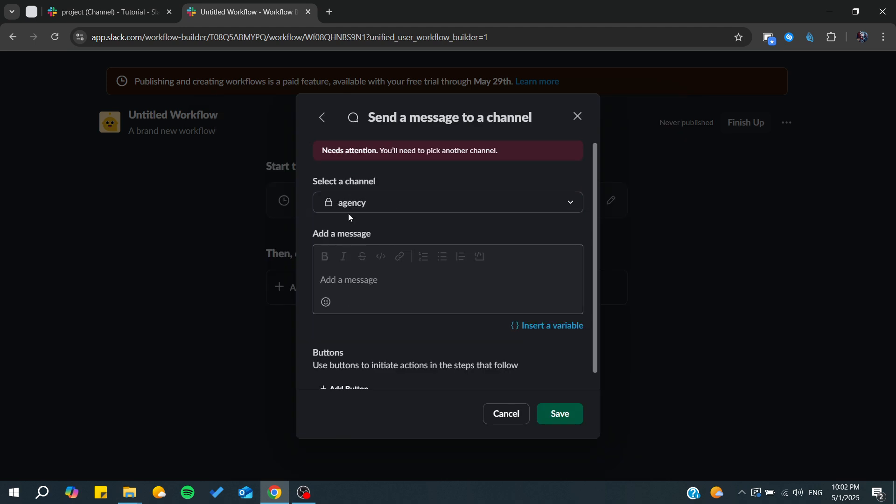
{"action": "left_click", "coordinate": [349, 280]}
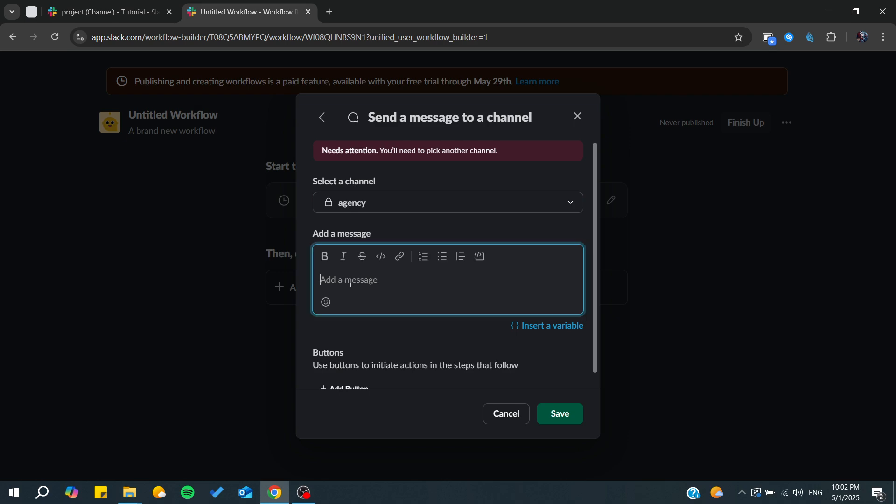
{"action": "type", "text": "hello"}
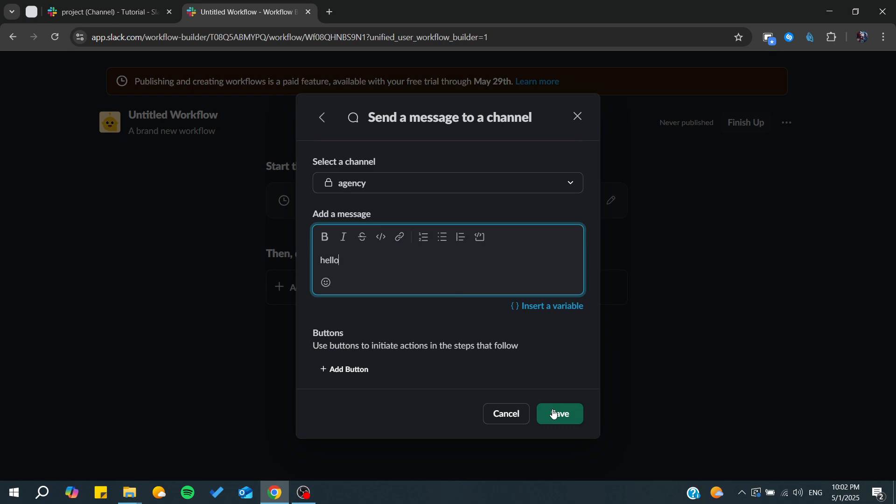
{"action": "left_click", "coordinate": [558, 413]}
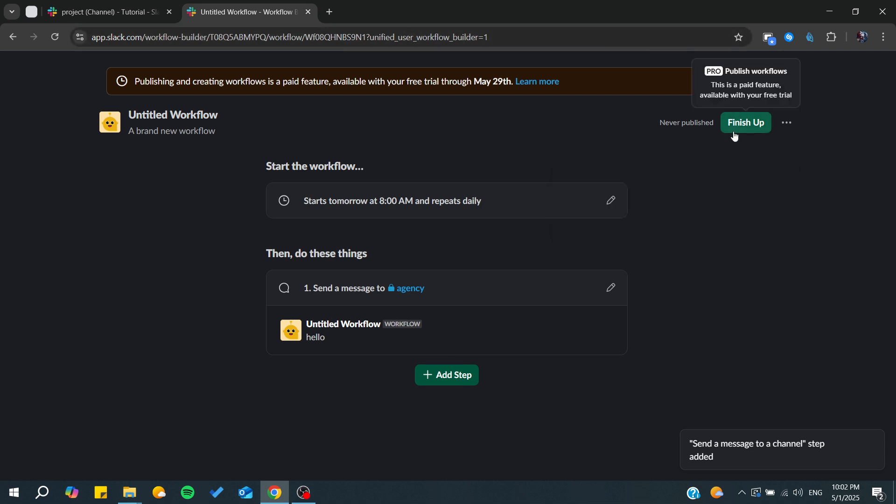
- Open the Finish Up review showing description and permissions
{"action": "left_click", "coordinate": [745, 122]}
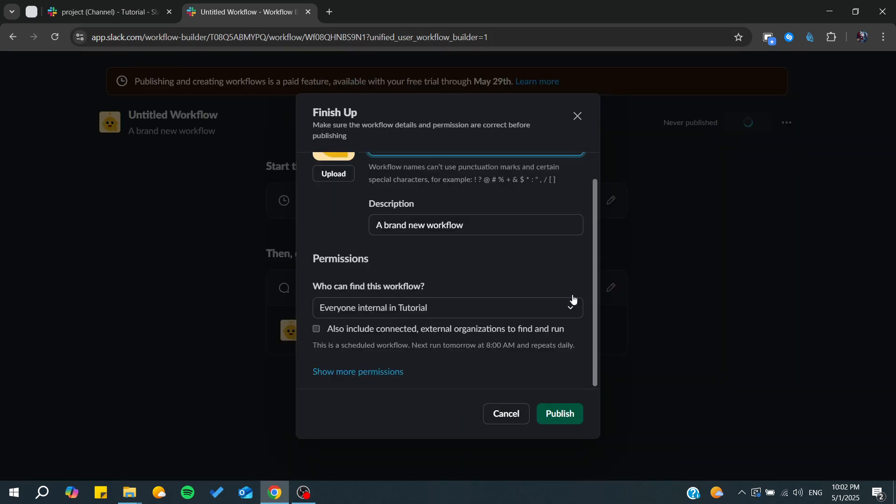